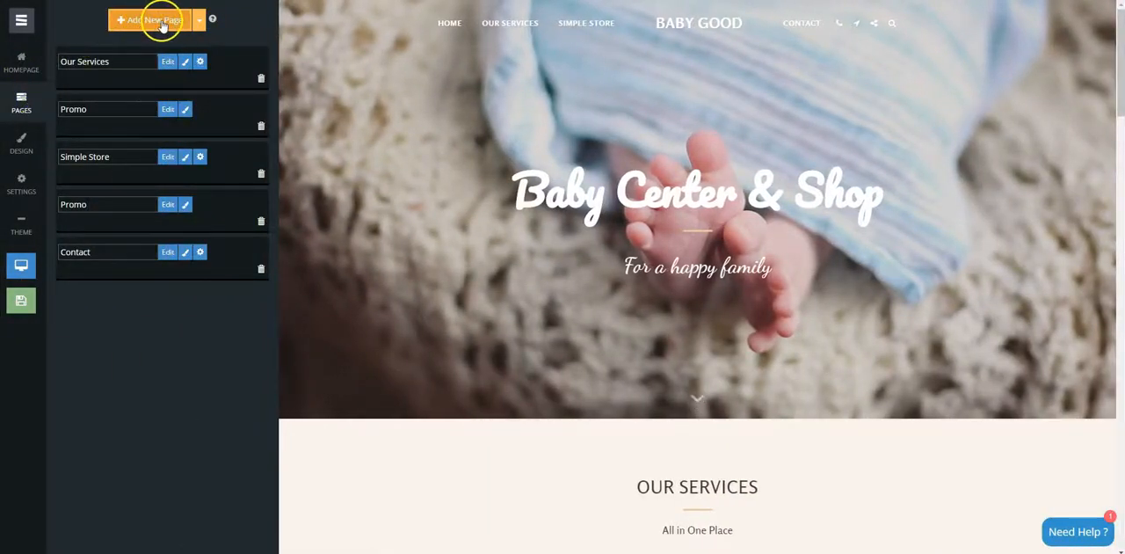
- Add the Numbers Counter page from the Popular templates to the Baby Good site
click(156, 19)
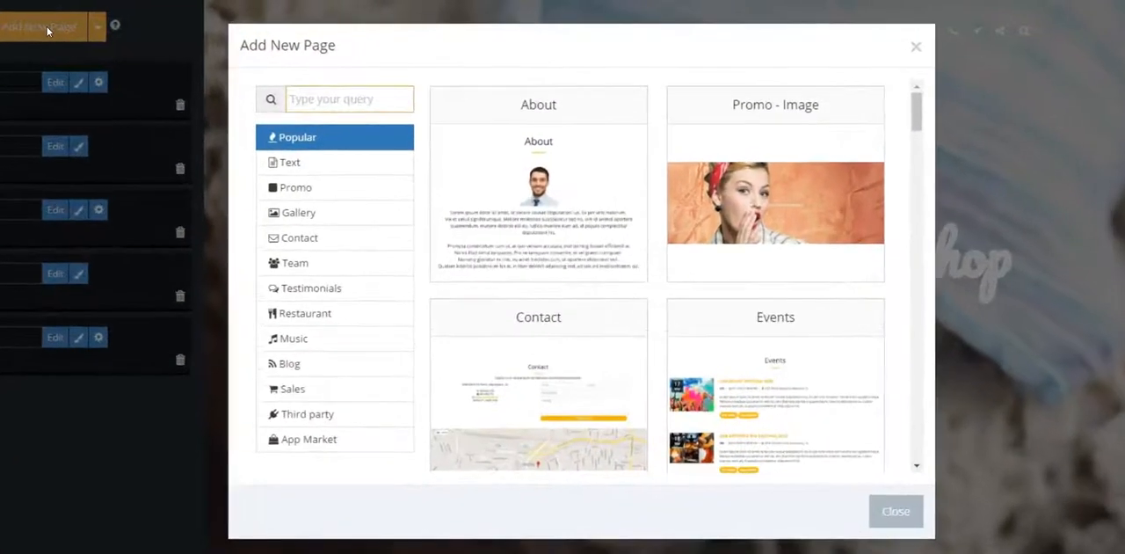
mouse_move(654, 167)
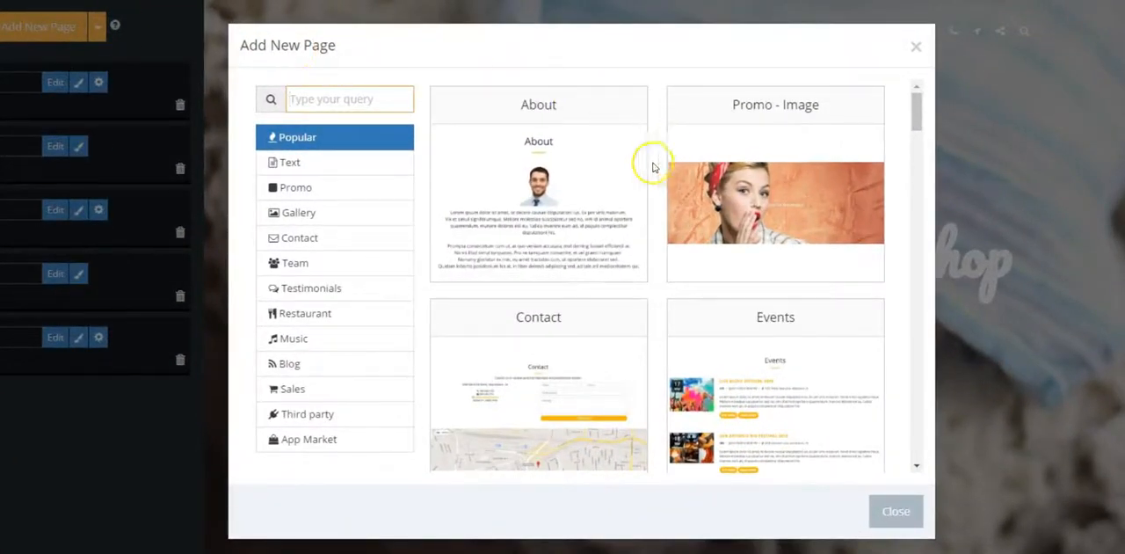
scroll(down, 3)
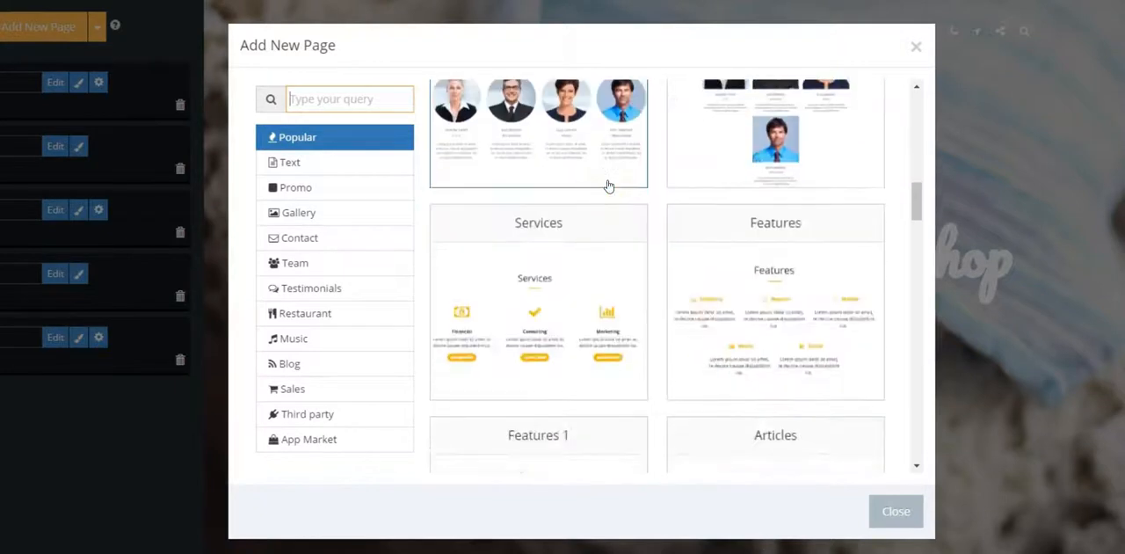
scroll(down, 3)
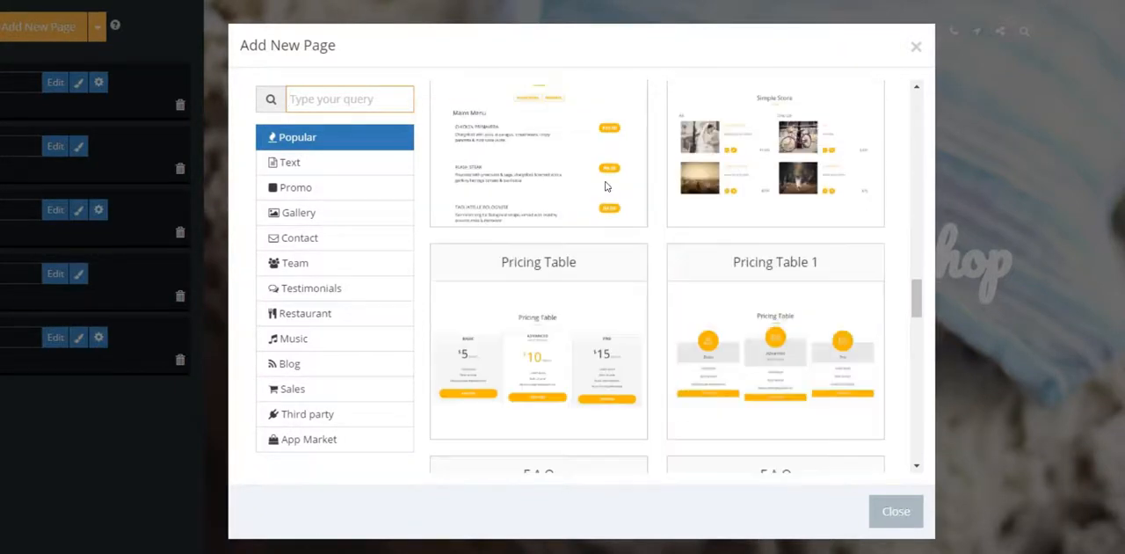
scroll(down, 3)
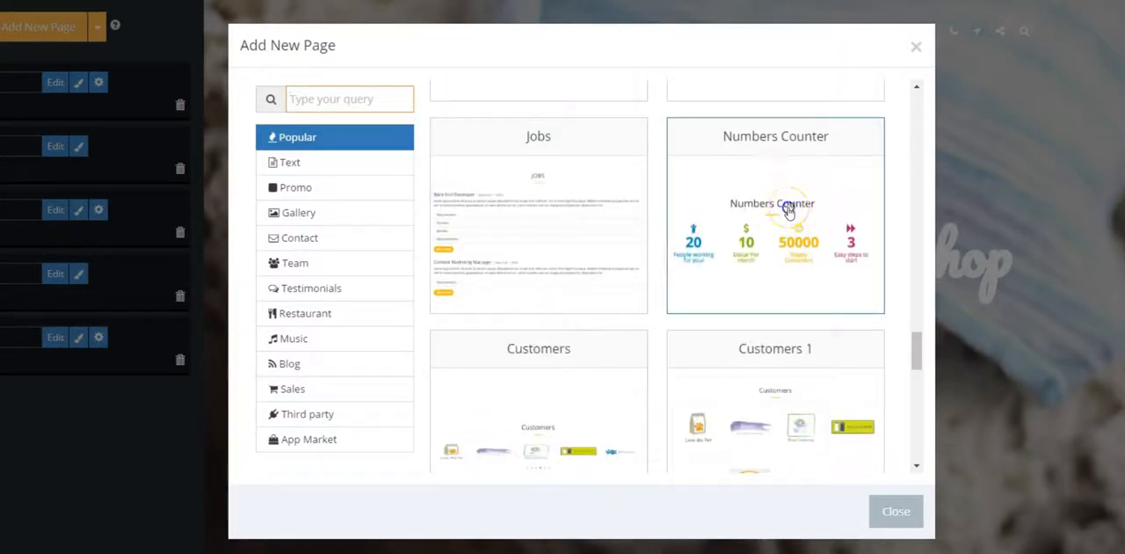
click(774, 215)
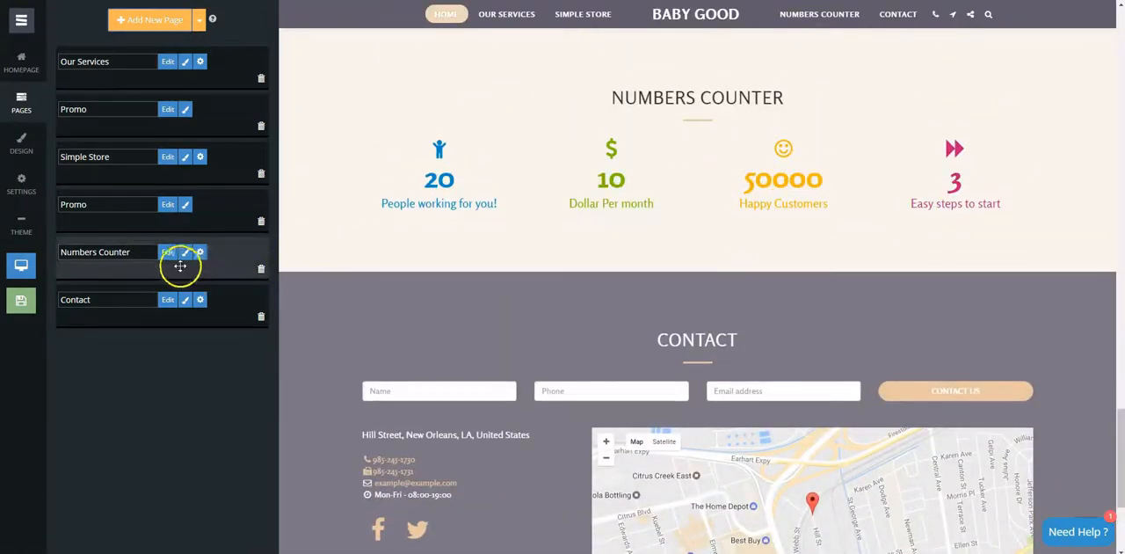
- Begin a new counter item on the Numbers Counter page's item list
click(168, 251)
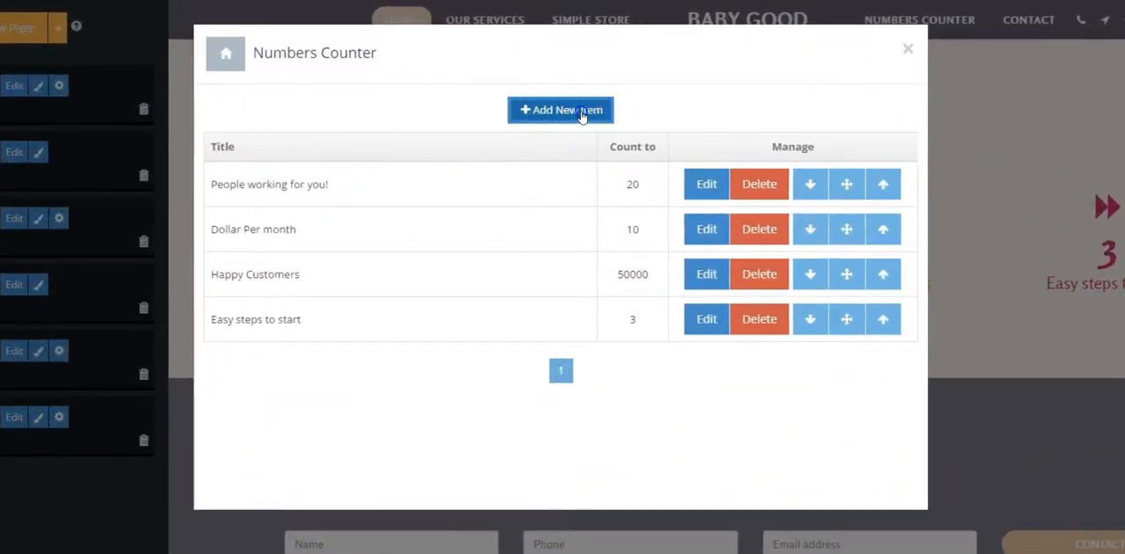
click(561, 109)
text(2)
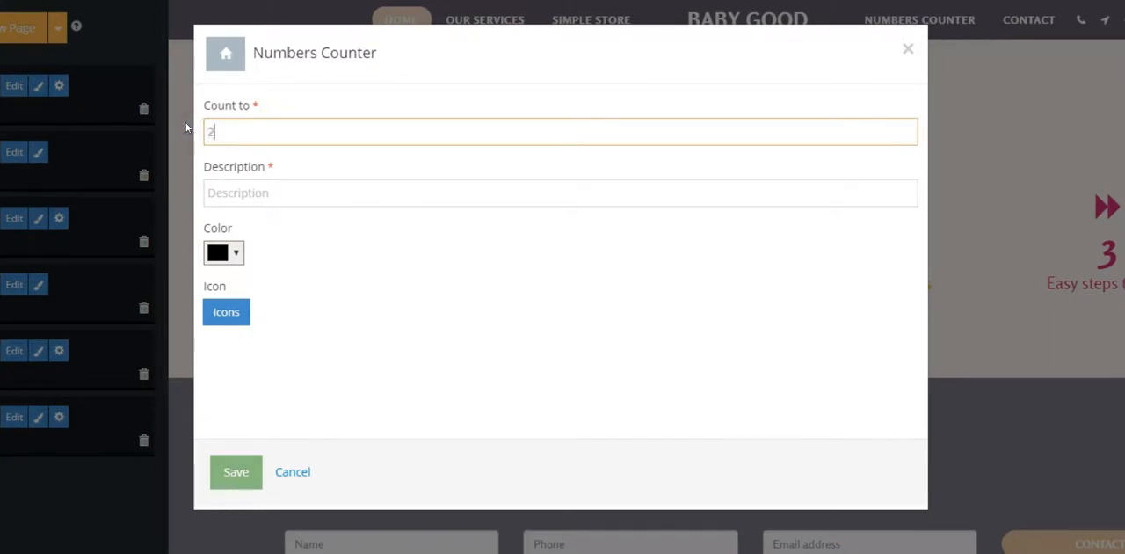
- Save an orange counter item counting to 2000 with description 'My Description'
text(000)
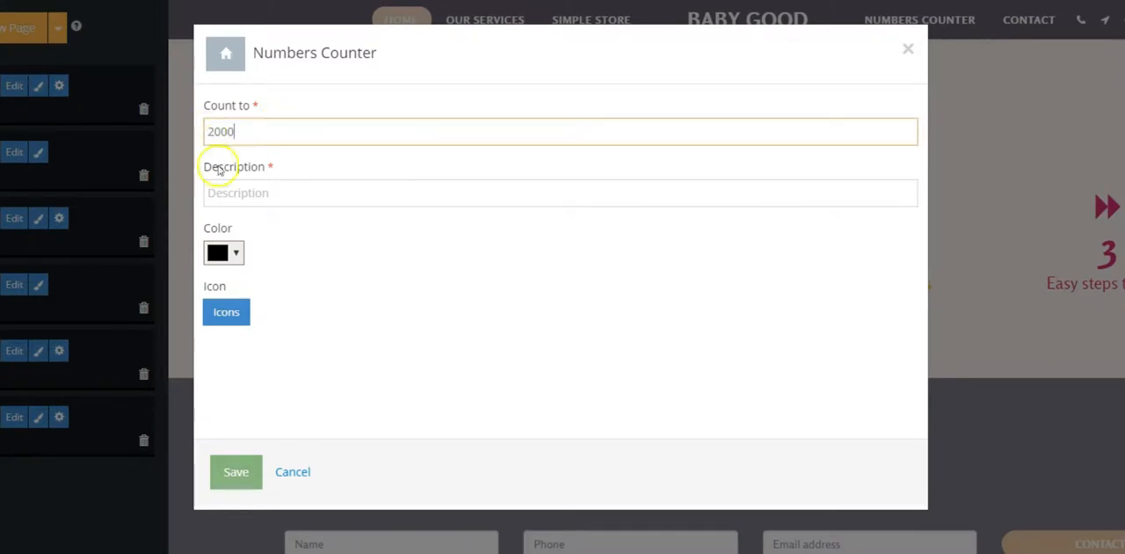
click(560, 194)
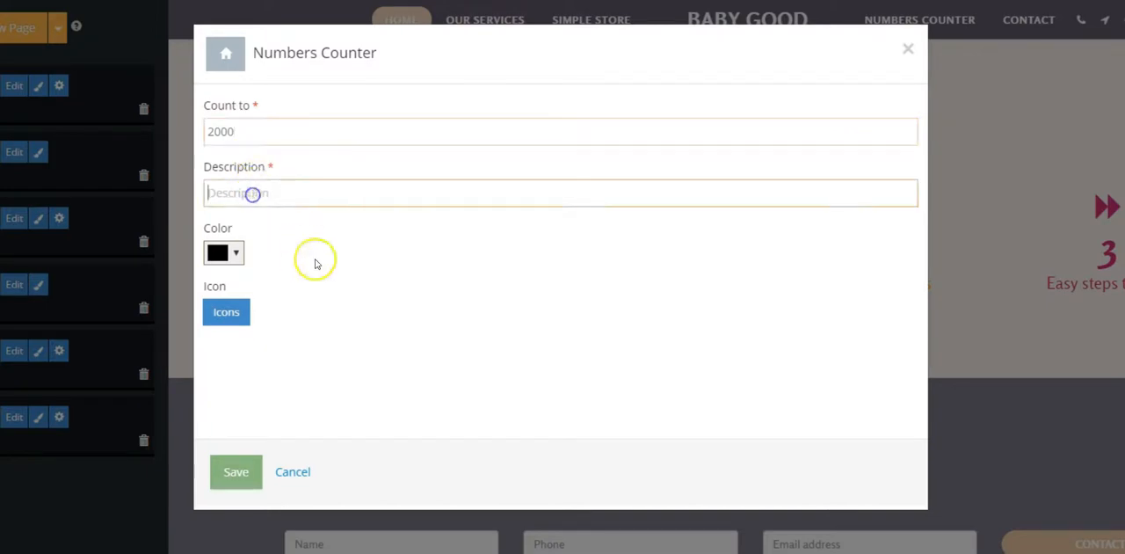
text(My De)
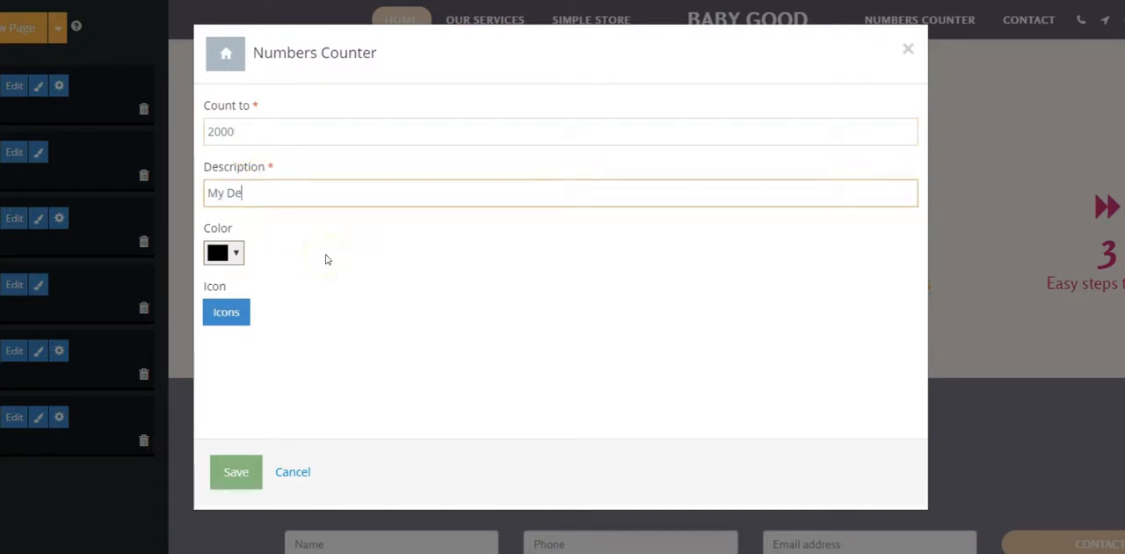
text(scripti)
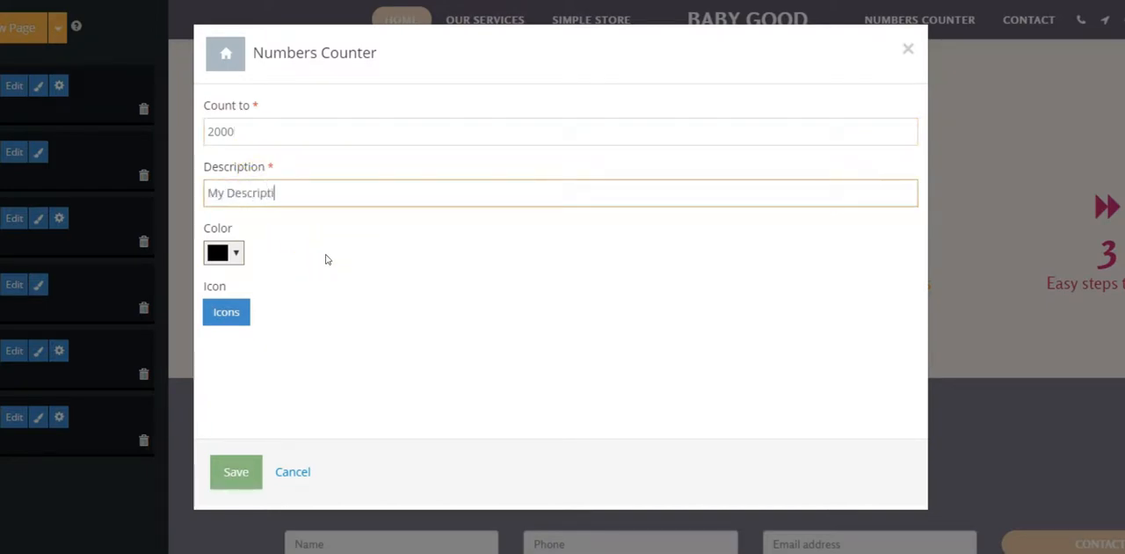
click(223, 253)
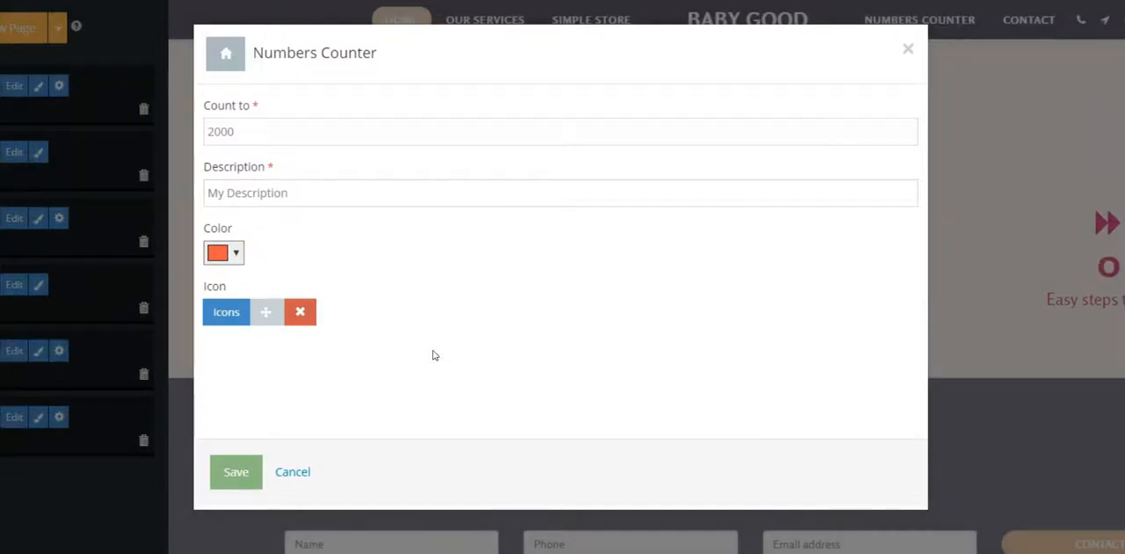
click(235, 471)
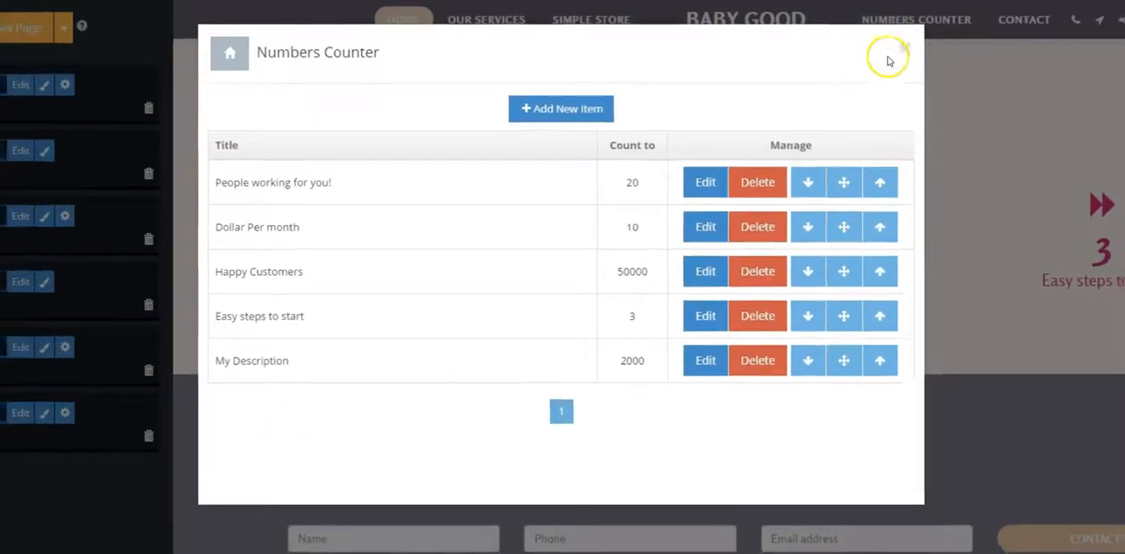
- Close the counter items list to preview the five counters including orange 'My Description'
click(888, 53)
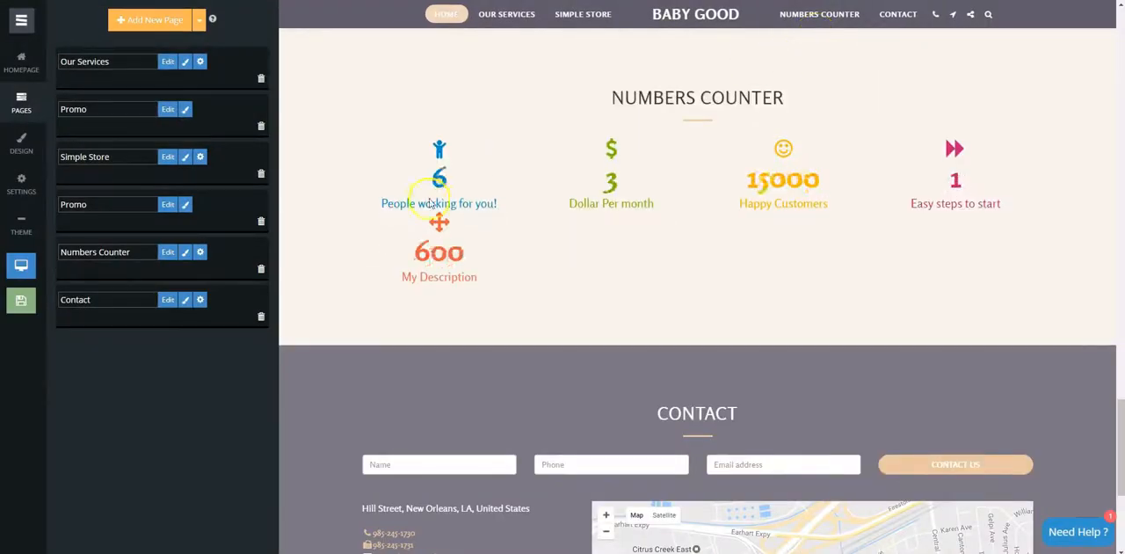